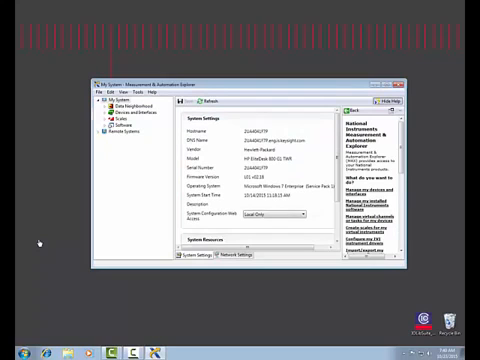
# Select the Agilent 34461A under Instruments to show its details and connection status.
pyautogui.click(220, 100)
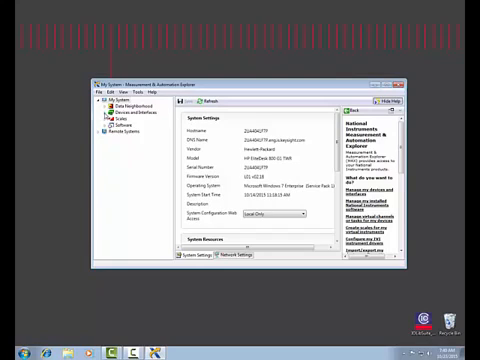
pyautogui.click(96, 108)
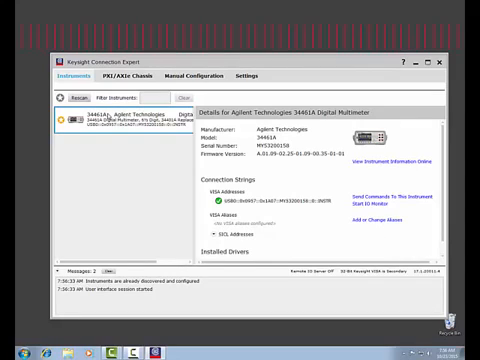
pyautogui.moveTo(272, 256)
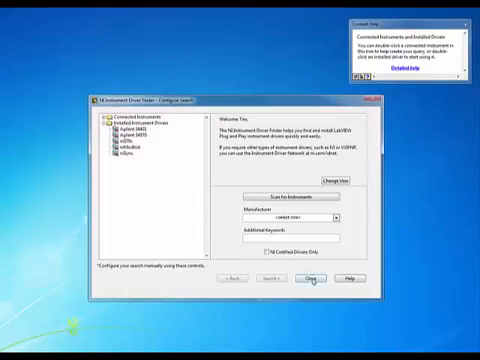
# Close the Instrument Driver Finder and return to the LabVIEW 2015 Getting Started window.
pyautogui.click(312, 278)
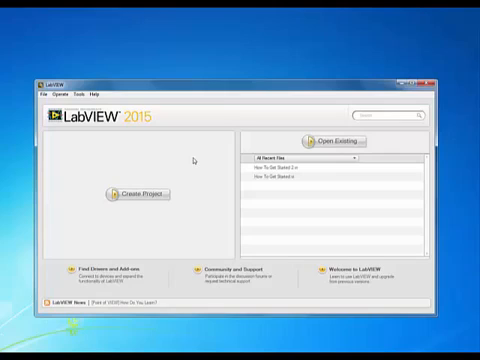
pyautogui.moveTo(180, 188)
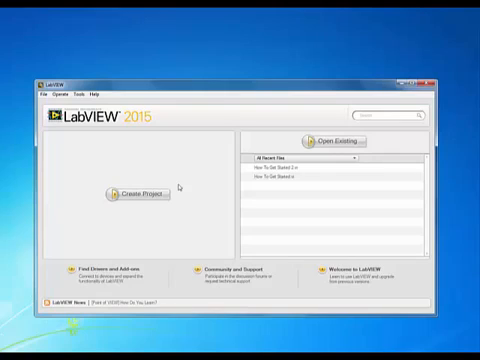